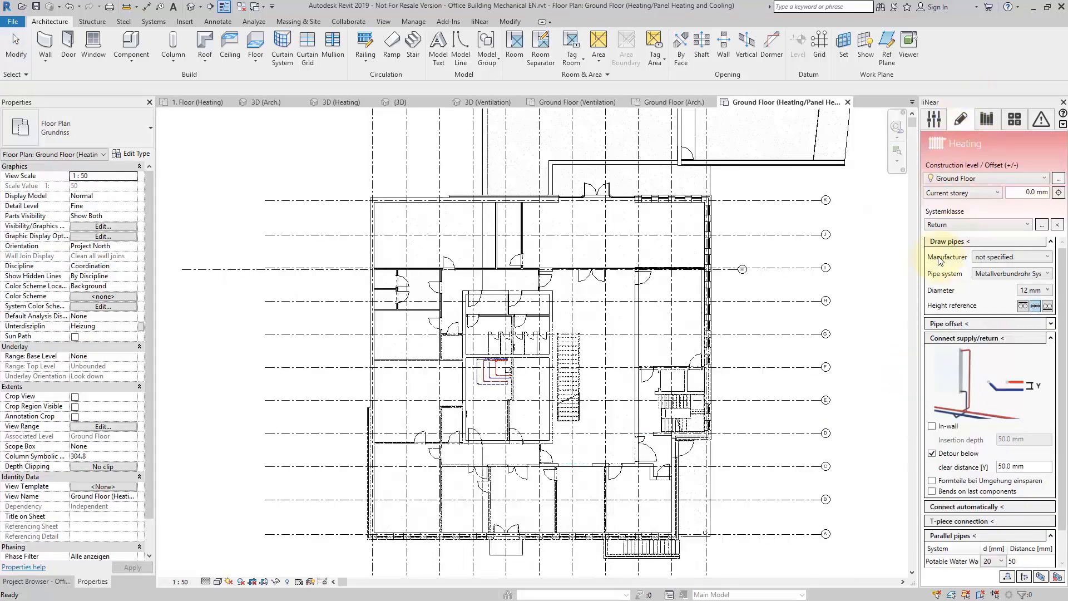
mouse_move(901, 222)
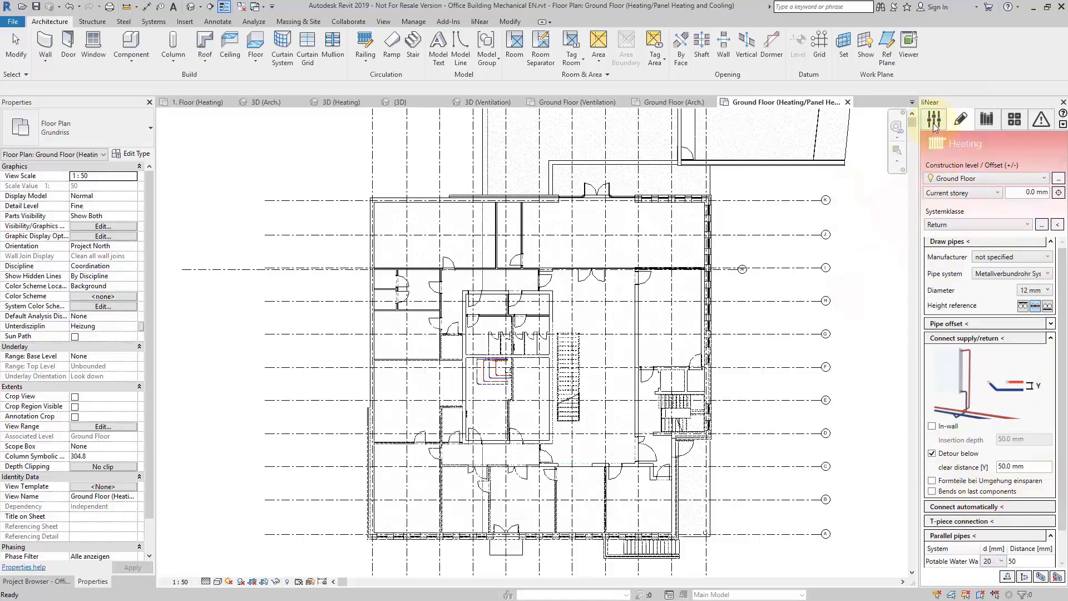
Switch to the Ground Floor (Ventilation) plan from the liNear project view list.
left_click(935, 118)
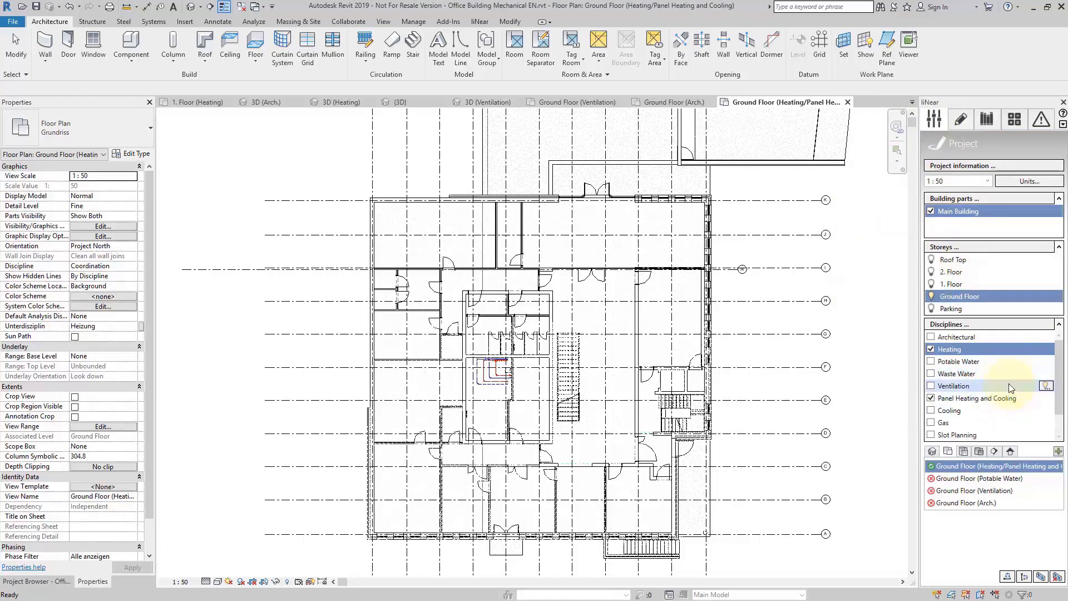
left_click(574, 102)
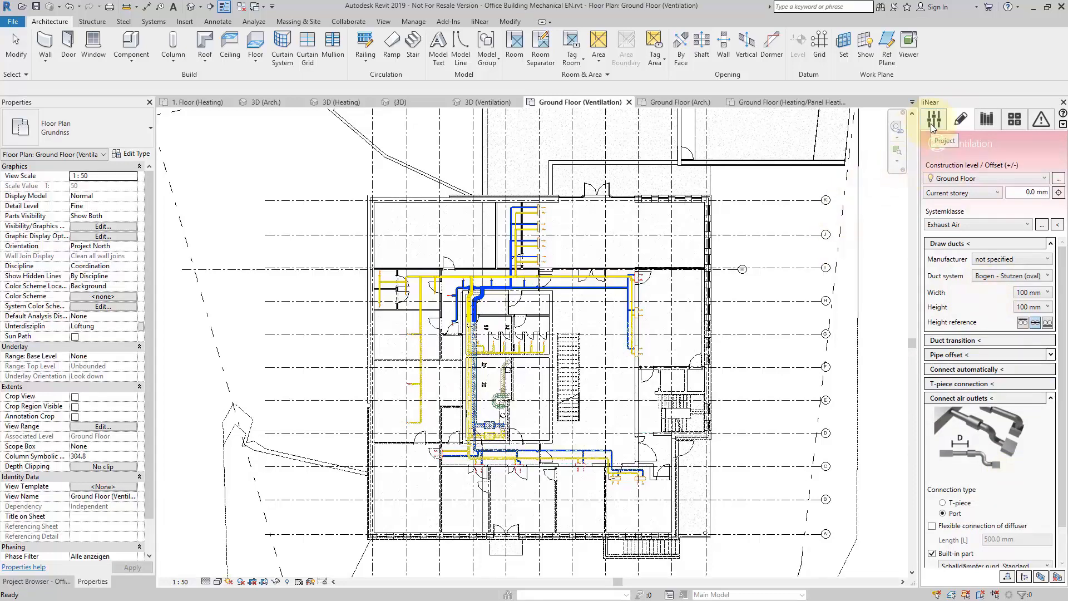
mouse_move(987, 121)
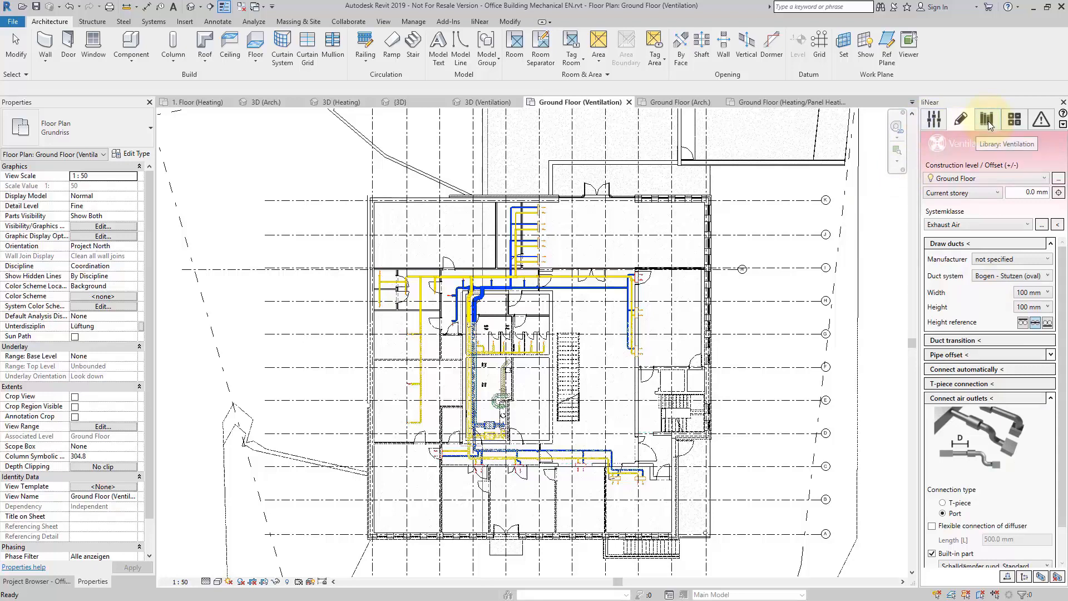
Open the liNear ventilation library in the CAD Browser to list air outlet components.
left_click(986, 119)
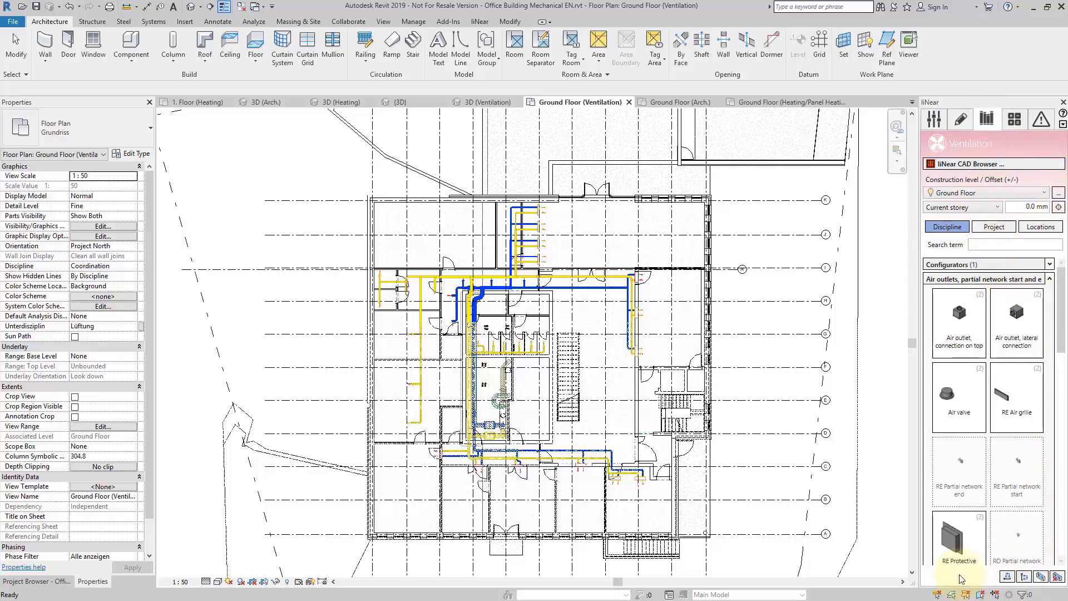
mouse_move(946, 227)
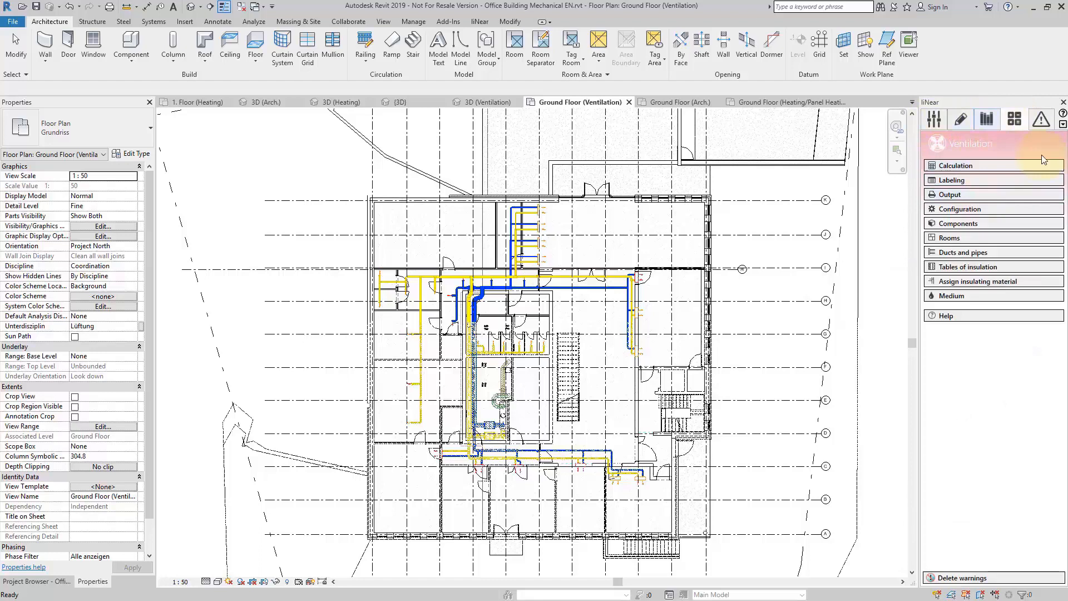
mouse_move(1042, 405)
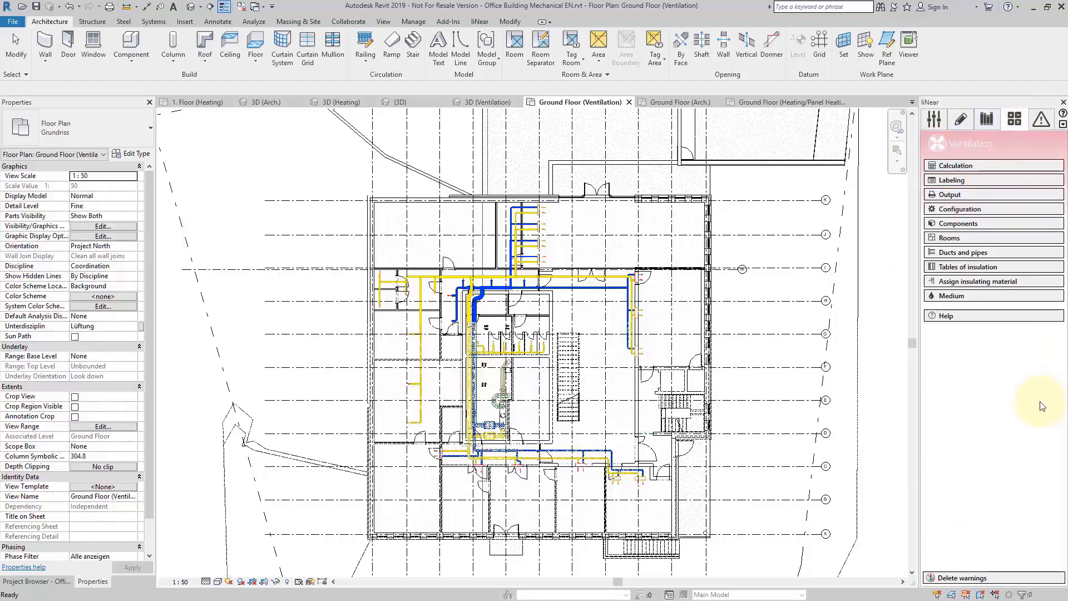
mouse_move(995, 267)
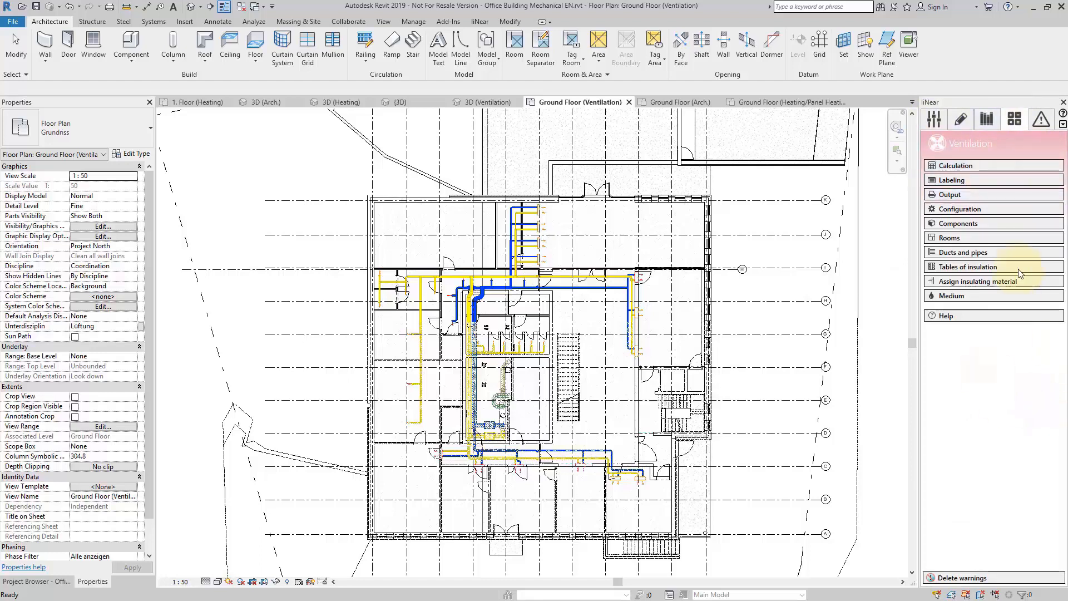
mouse_move(1013, 119)
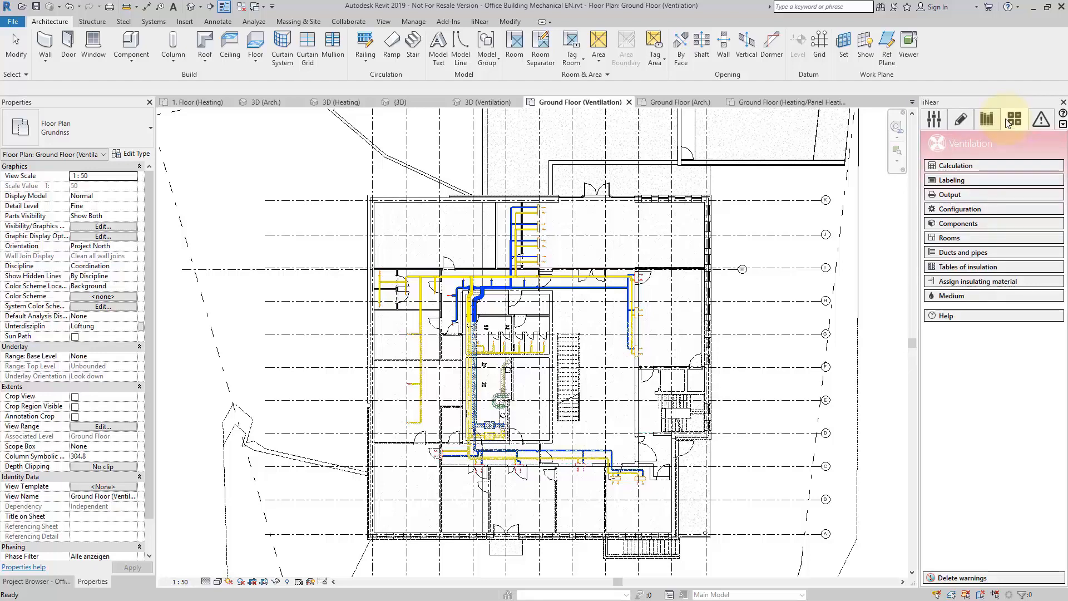
Run the liNear air duct network calculation and confirm network redetection with Ja.
left_click(1015, 119)
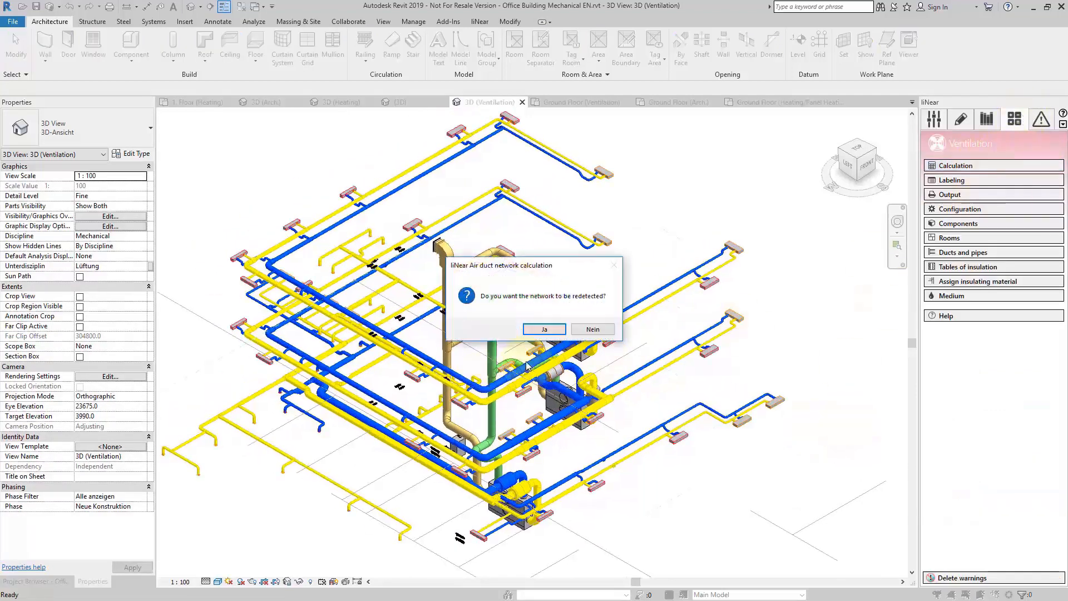
left_click(544, 329)
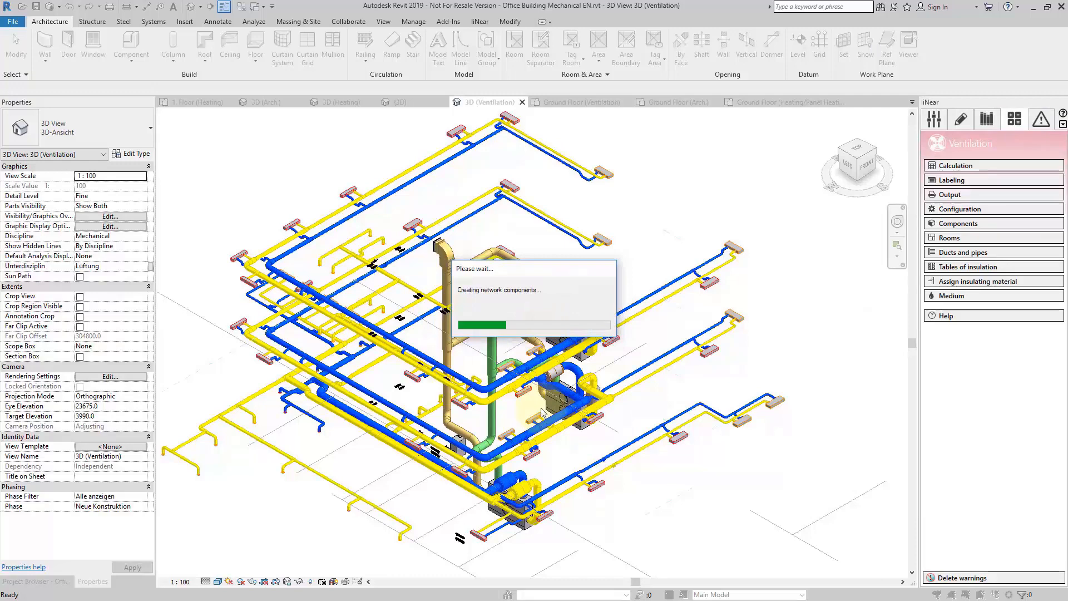